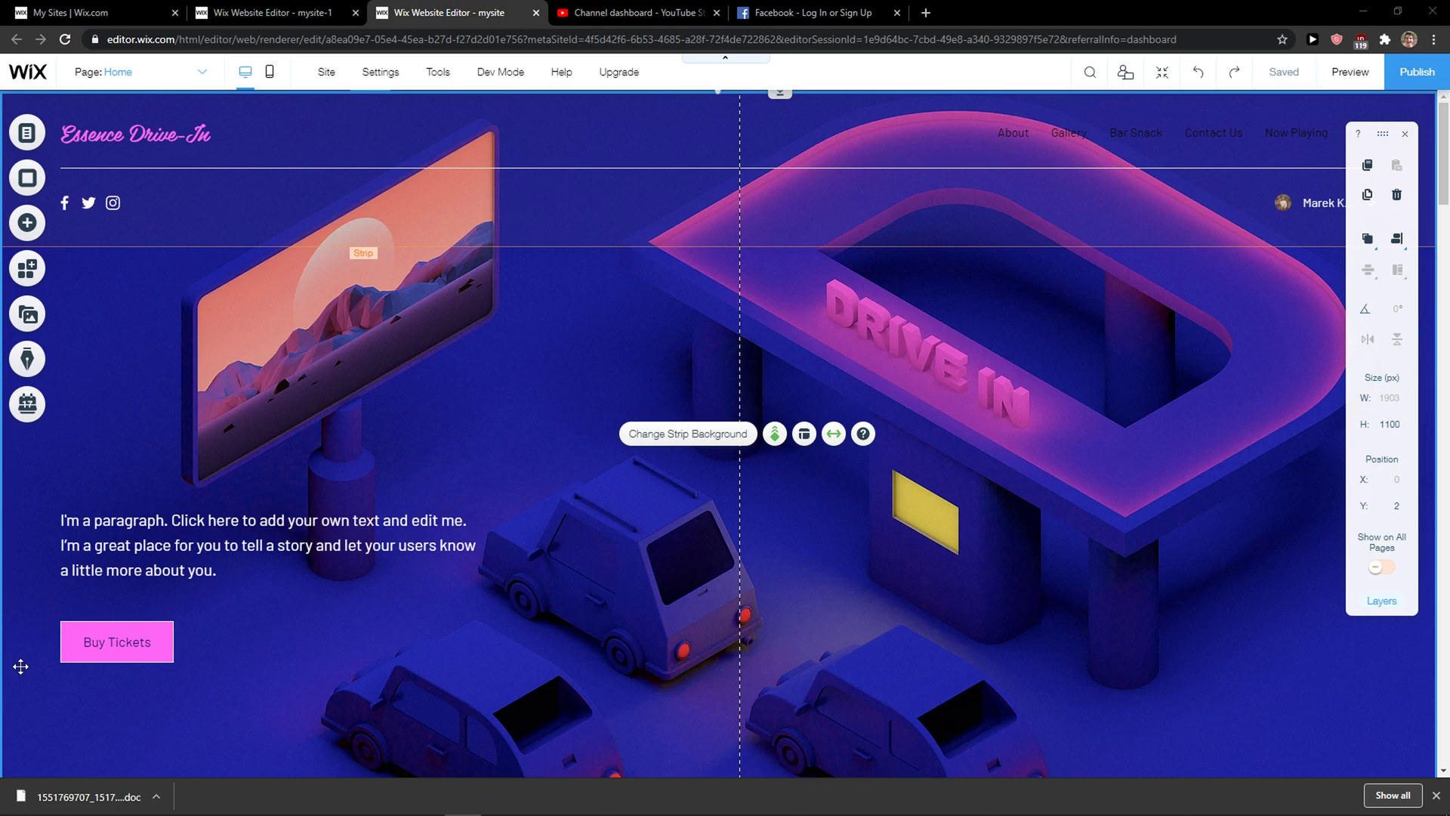
mouse_move(681, 394)
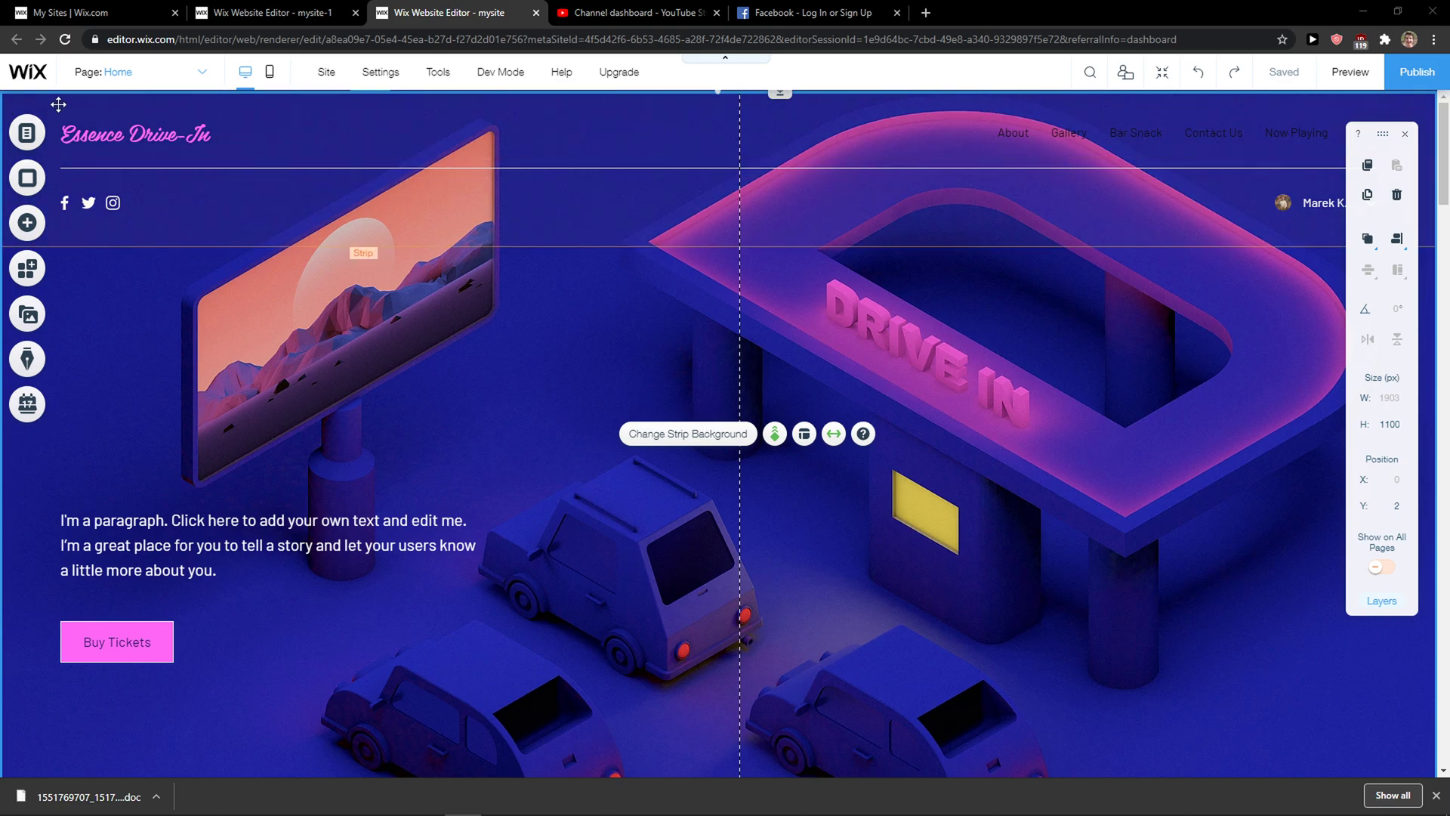
- Open the Pages panel and switch the editor to the Contact Us page
left_click(25, 132)
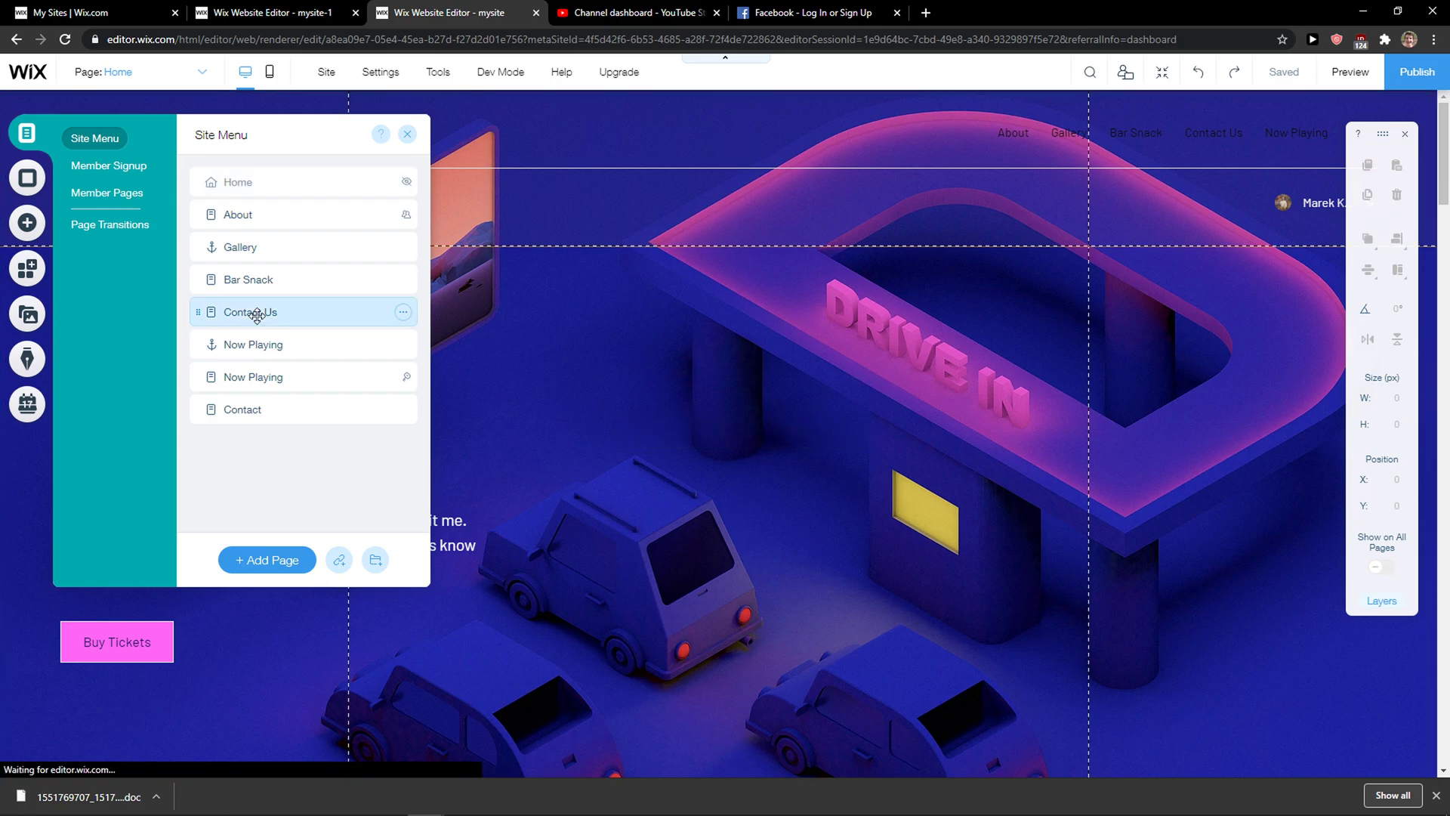
left_click(250, 312)
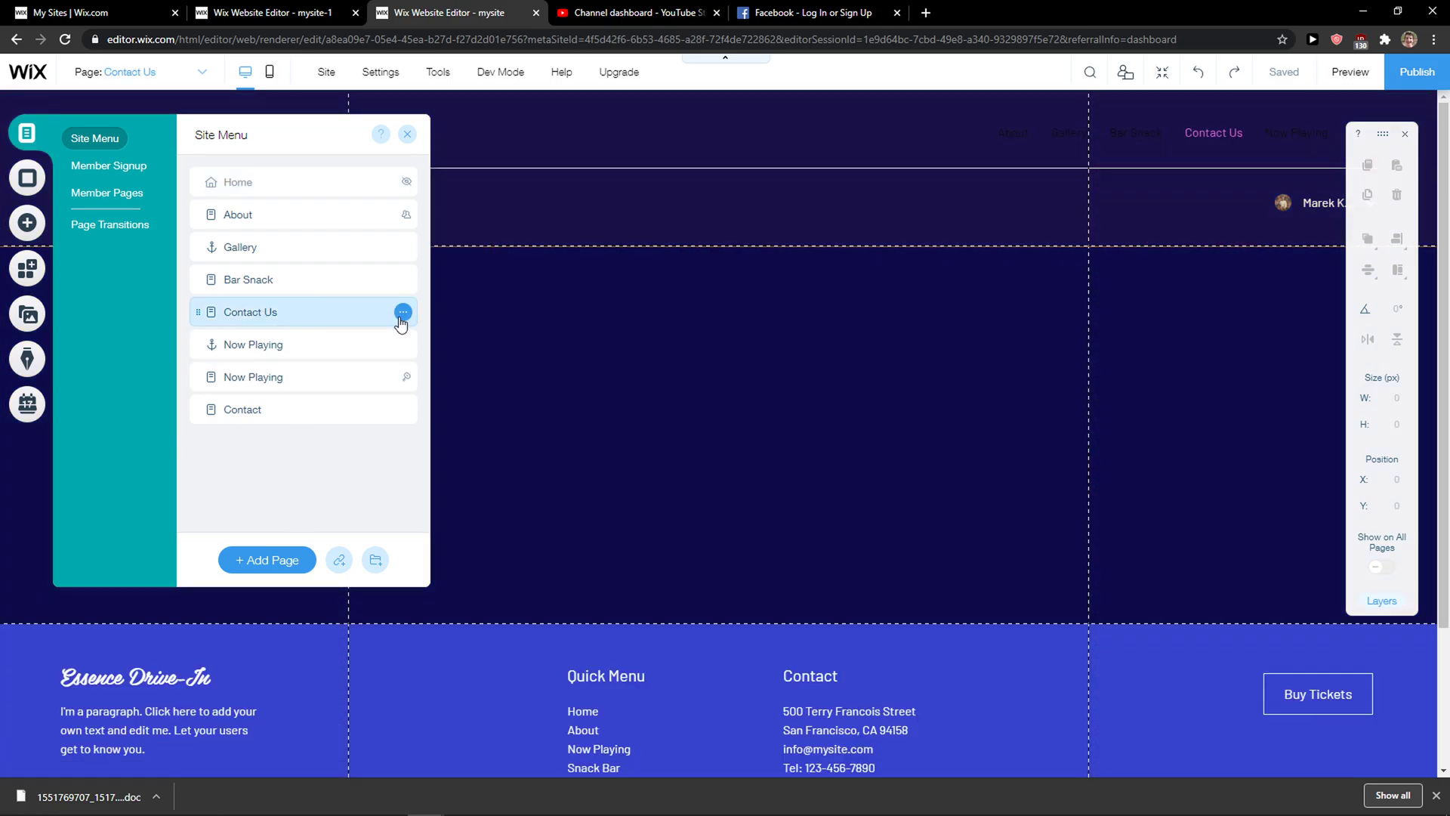
- Open Contact Us page settings on the Advanced SEO tab and scroll to Custom Meta Tags
left_click(402, 312)
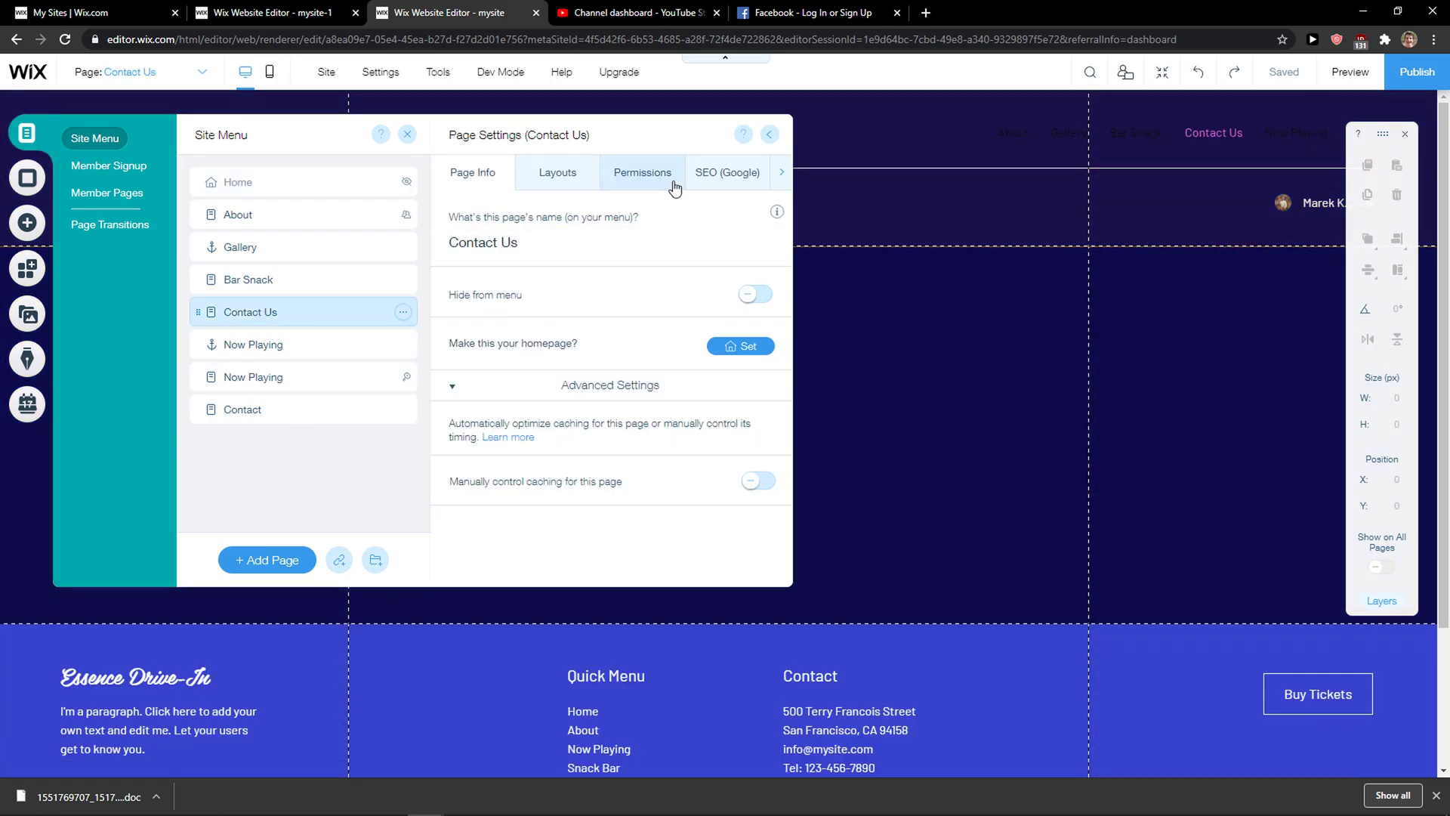
left_click(782, 176)
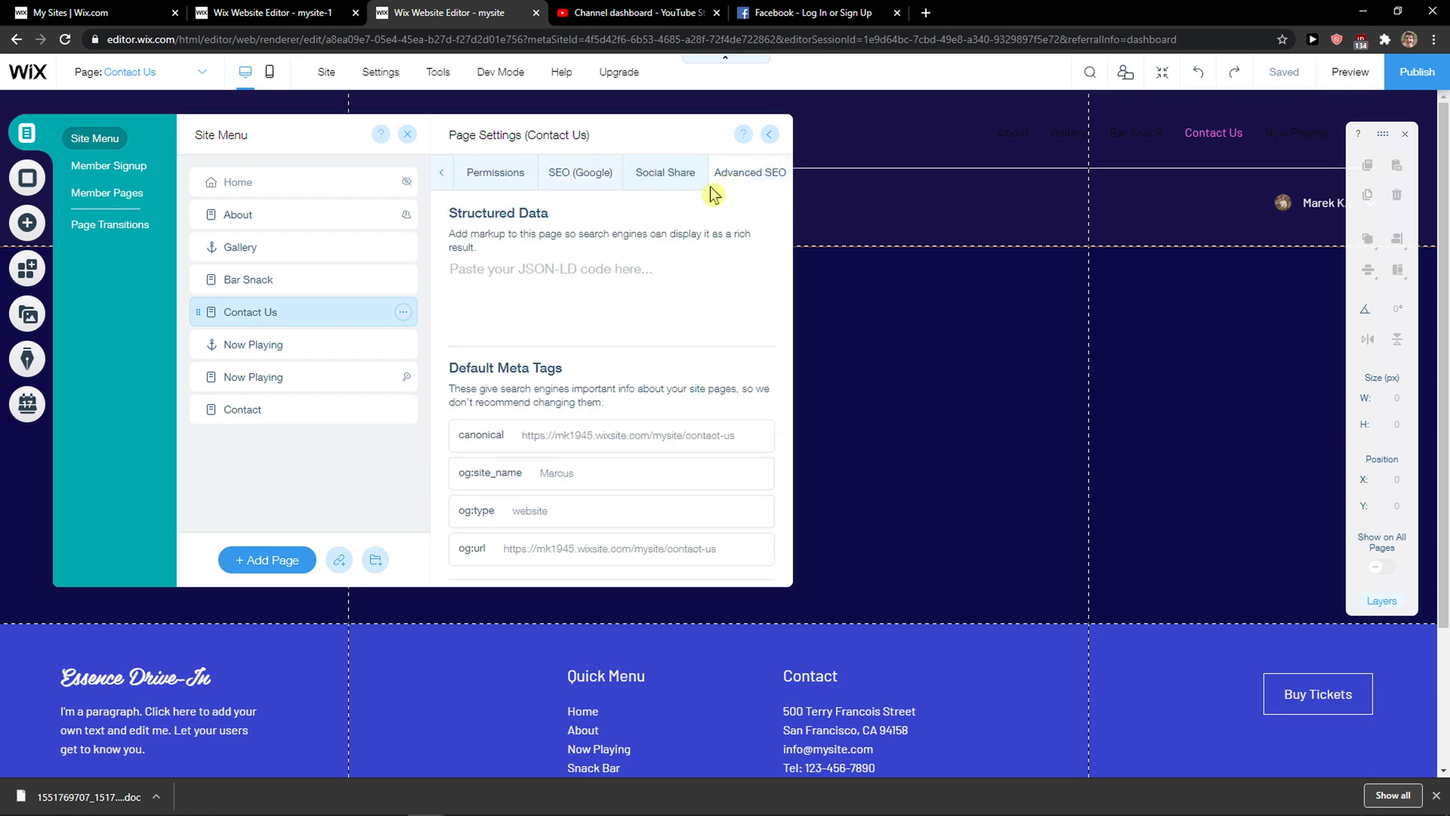
scroll("down", 3)
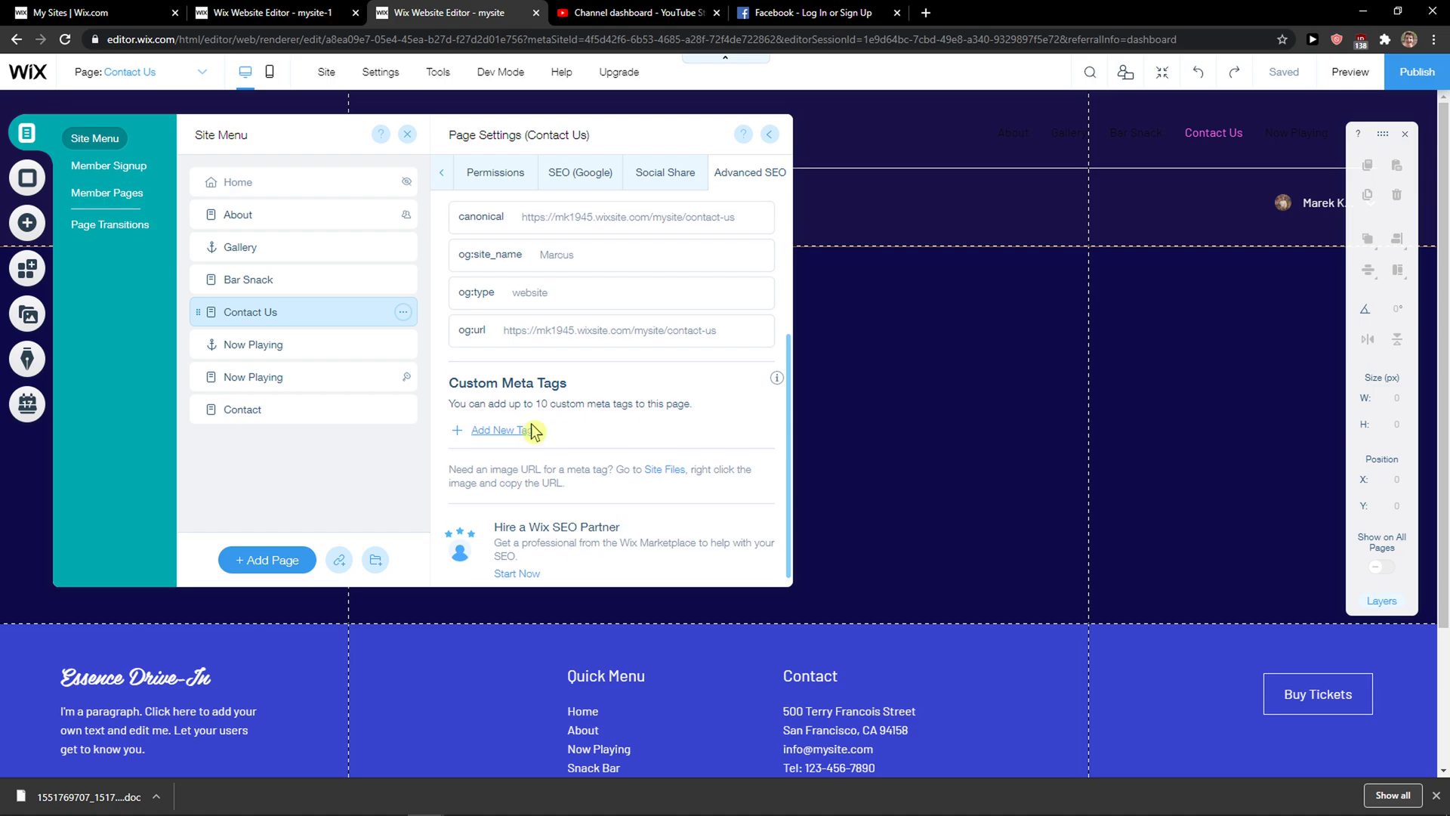
left_click(580, 172)
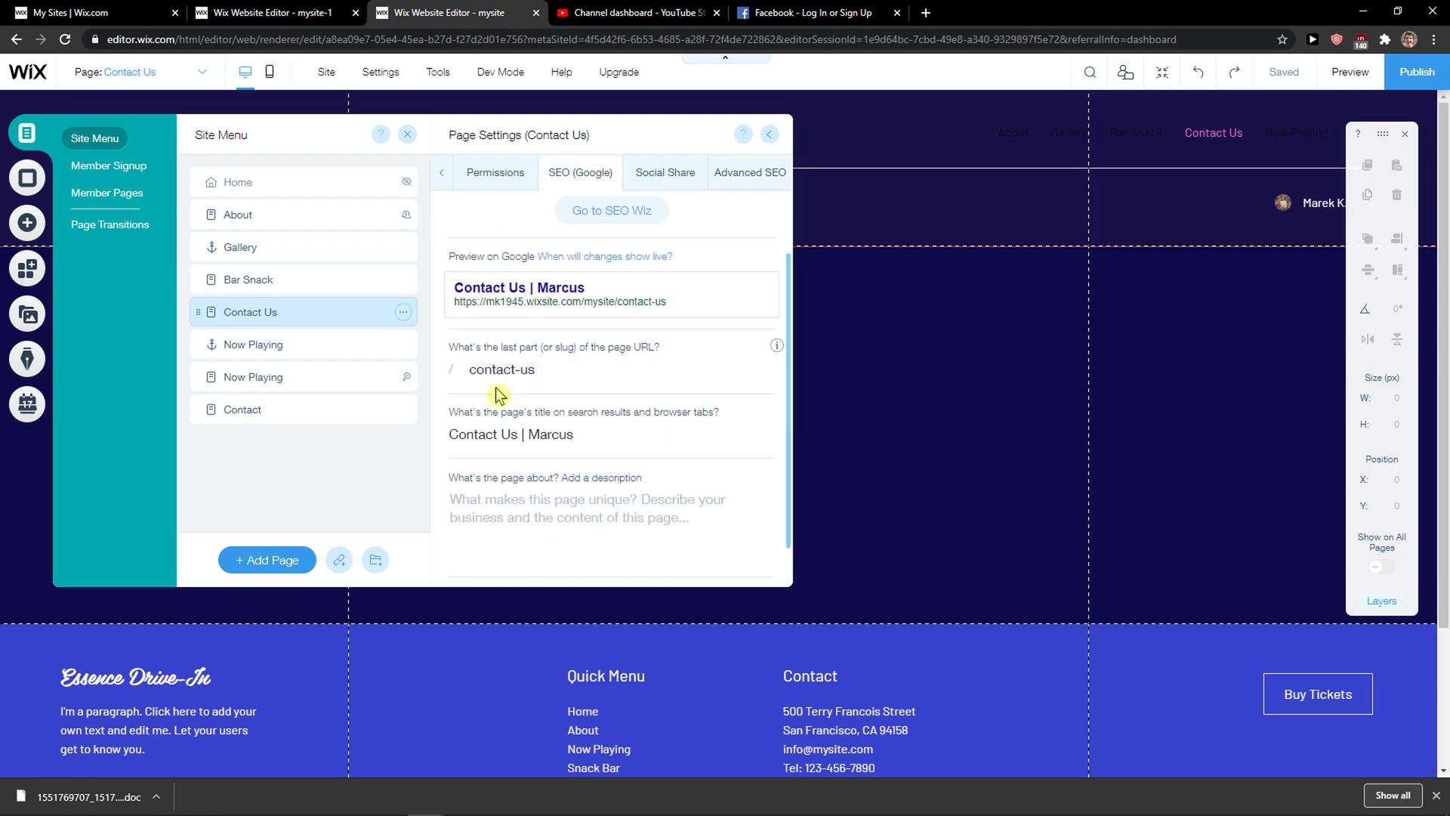
mouse_move(582, 388)
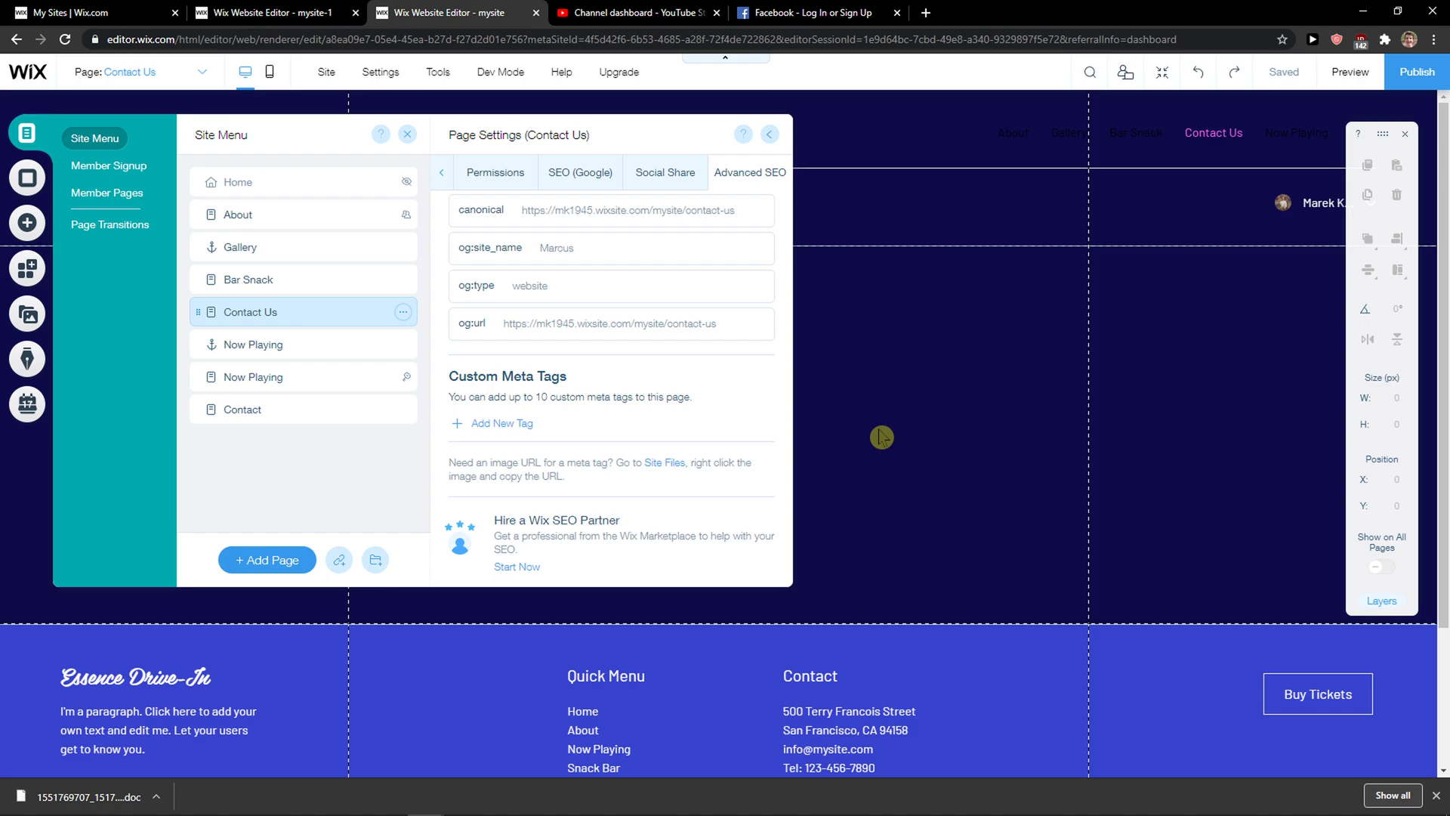
mouse_move(875, 437)
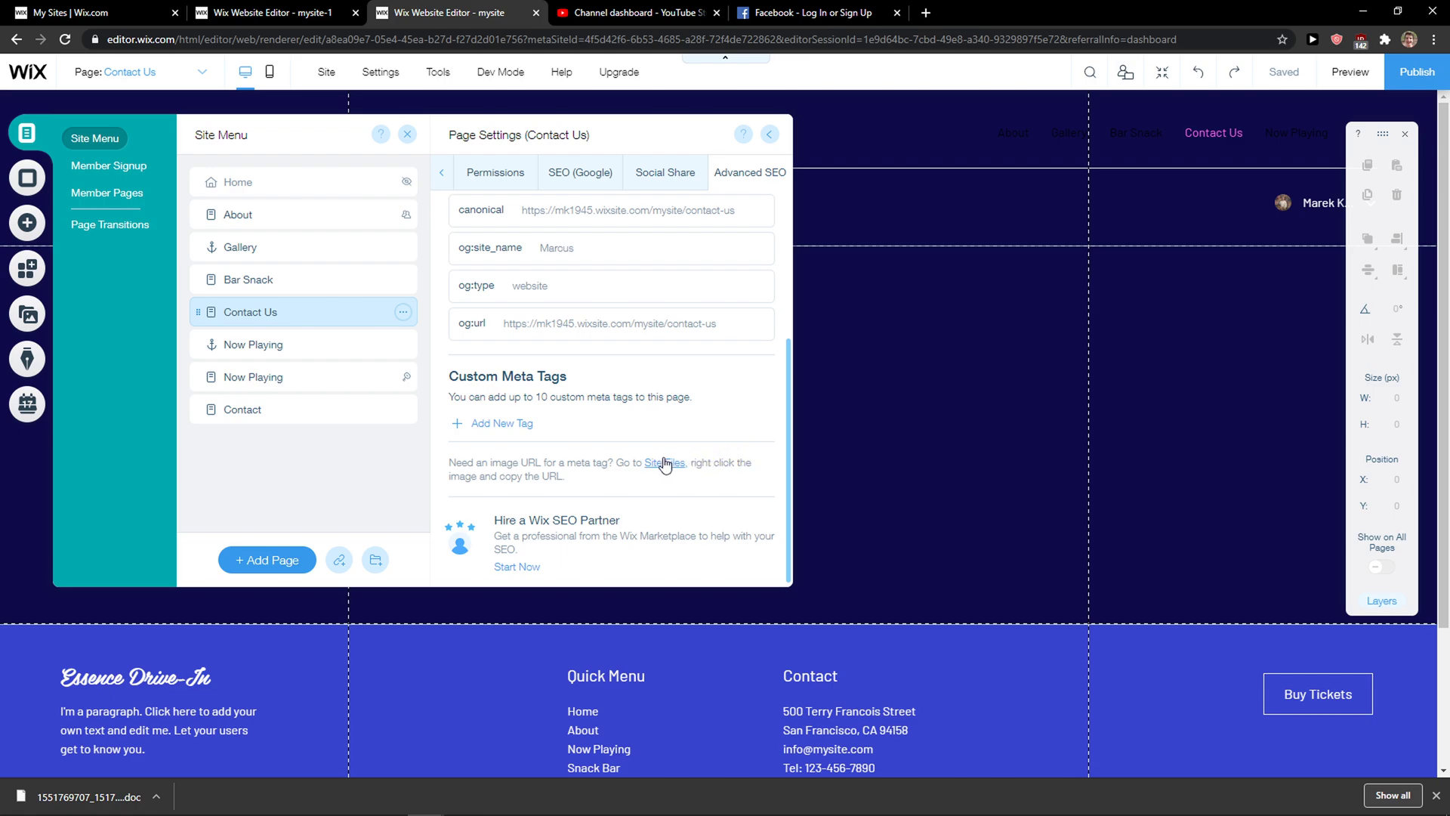
mouse_move(654, 463)
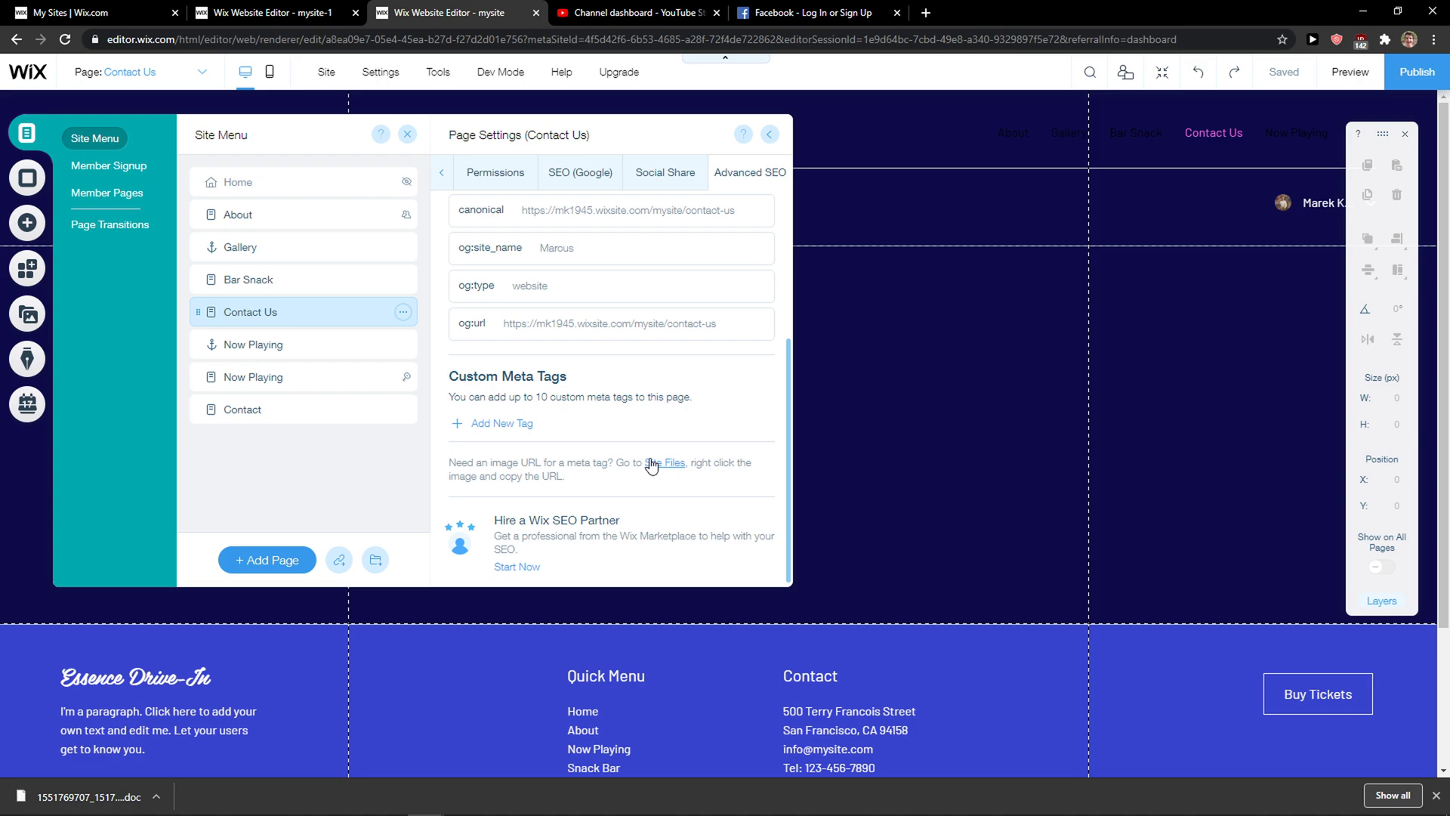